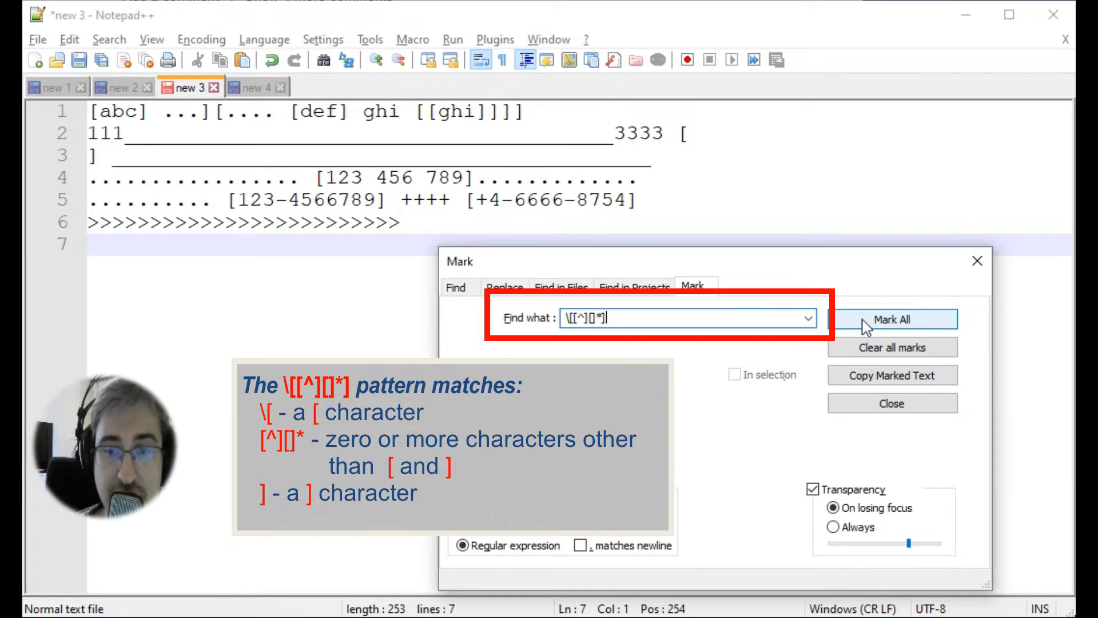
Mark all spans matching \[[^][]*], then revise the pattern to \[[^][\r\n]*] excluding line breaks.
left_click(892, 319)
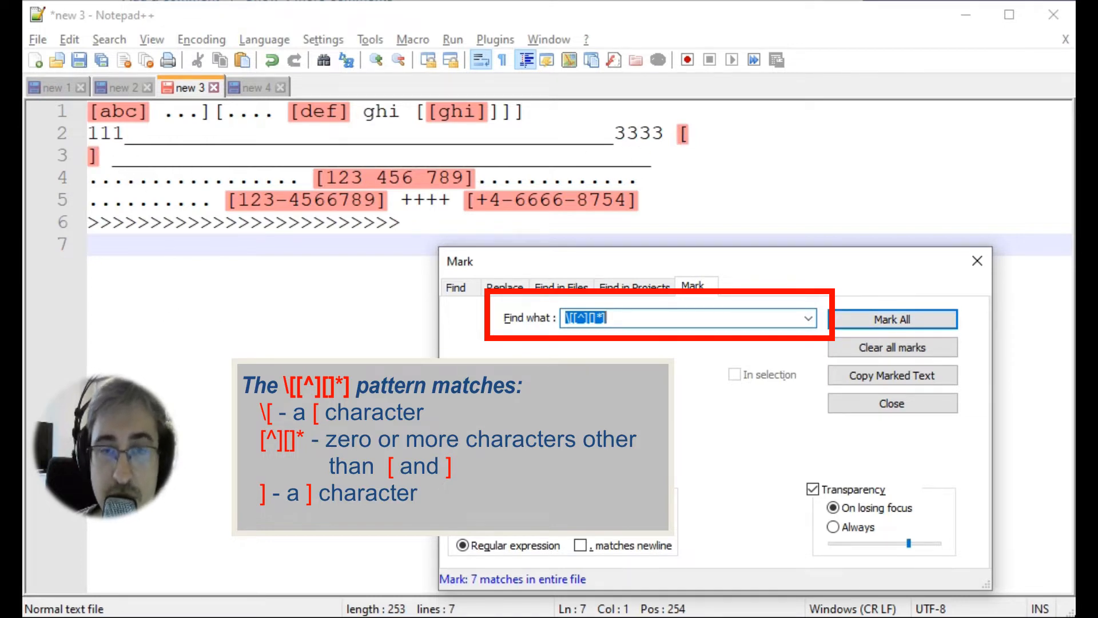
mouse_move(606, 342)
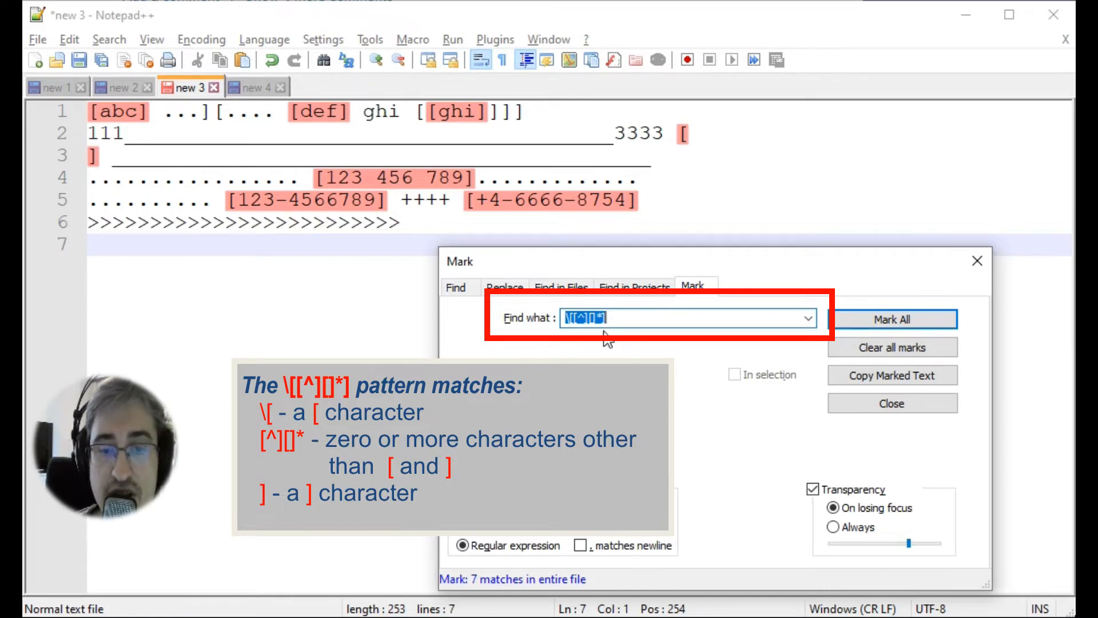
left_click(891, 348)
type("\\r\\n")
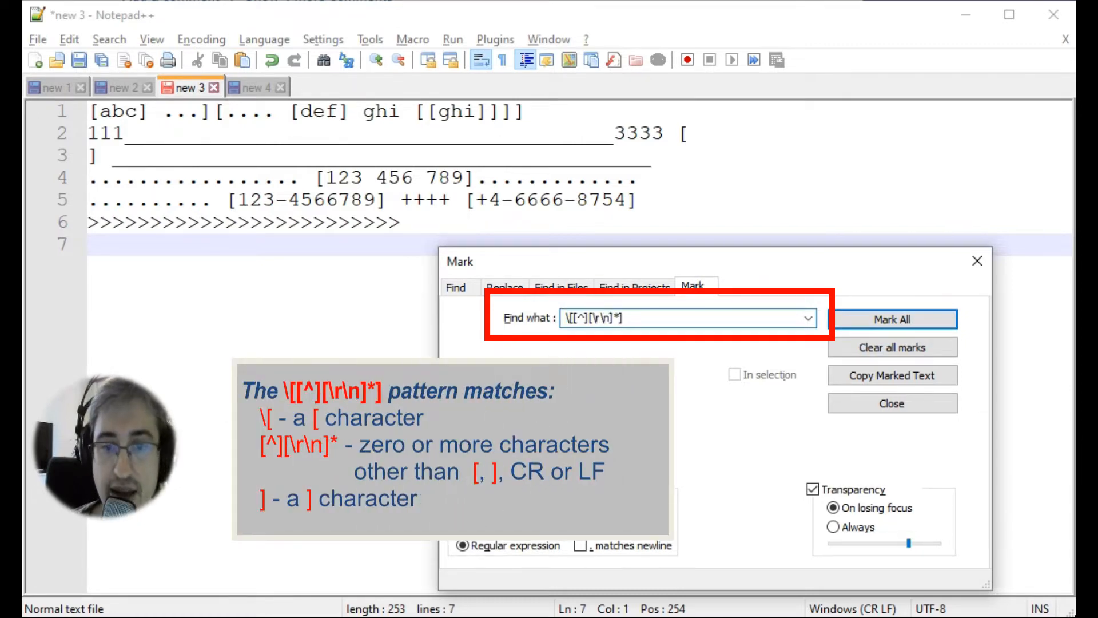
Mark the six single-line bracketed matches, group the inner part in parentheses, and clear all marks.
left_click(892, 319)
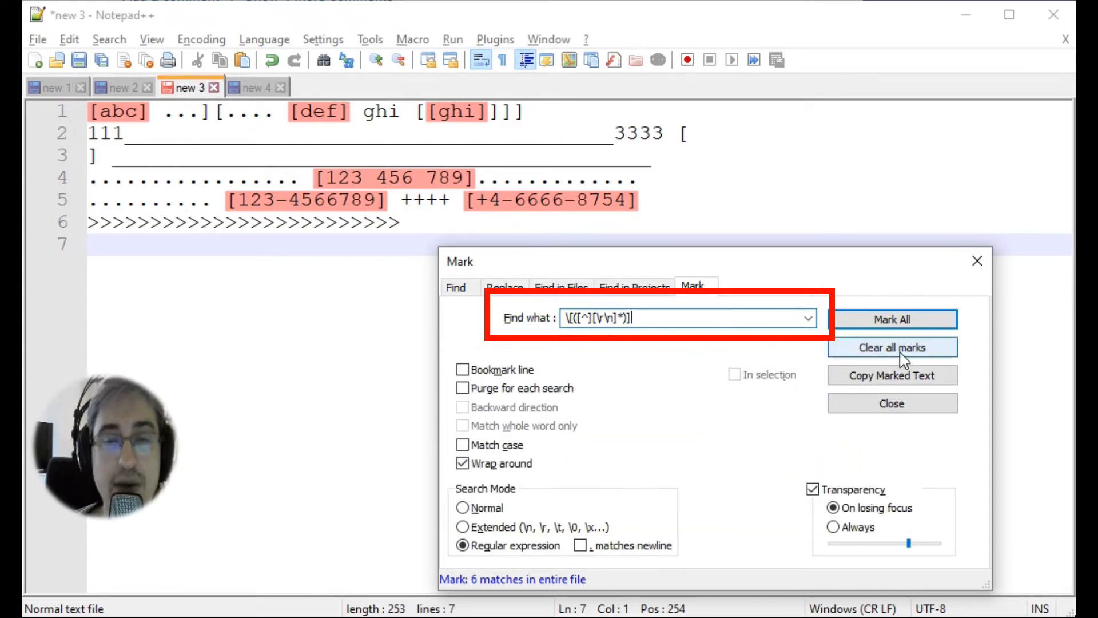
left_click(891, 348)
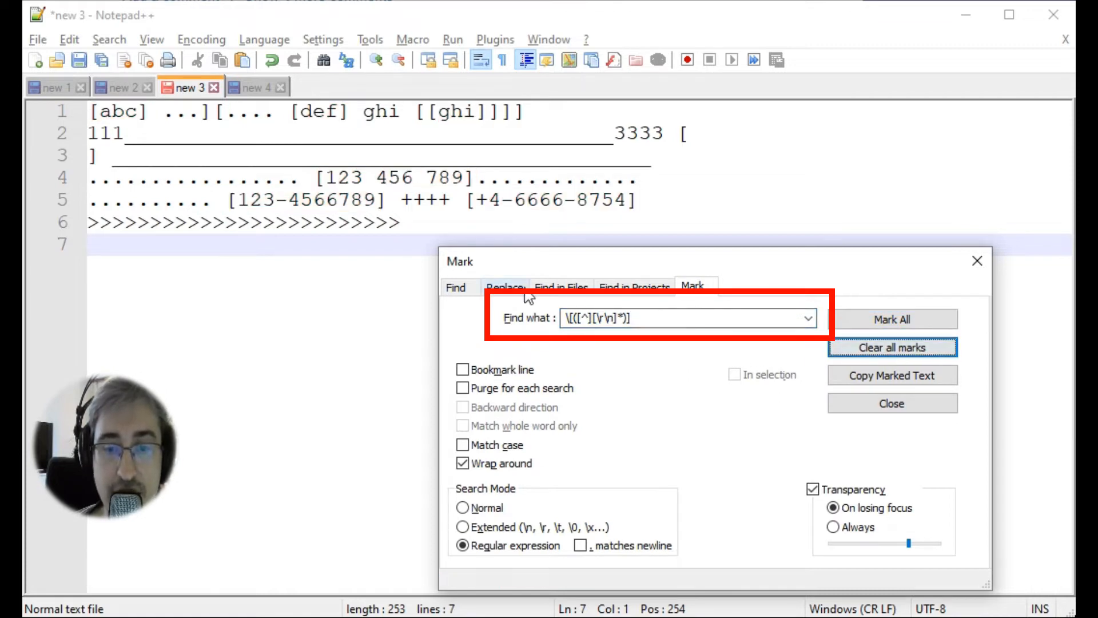
Replace All with .*\[([^][\r\n]*)].* → $1, leaving ghi, 123 456 789 and +4-6666-8754.
left_click(504, 286)
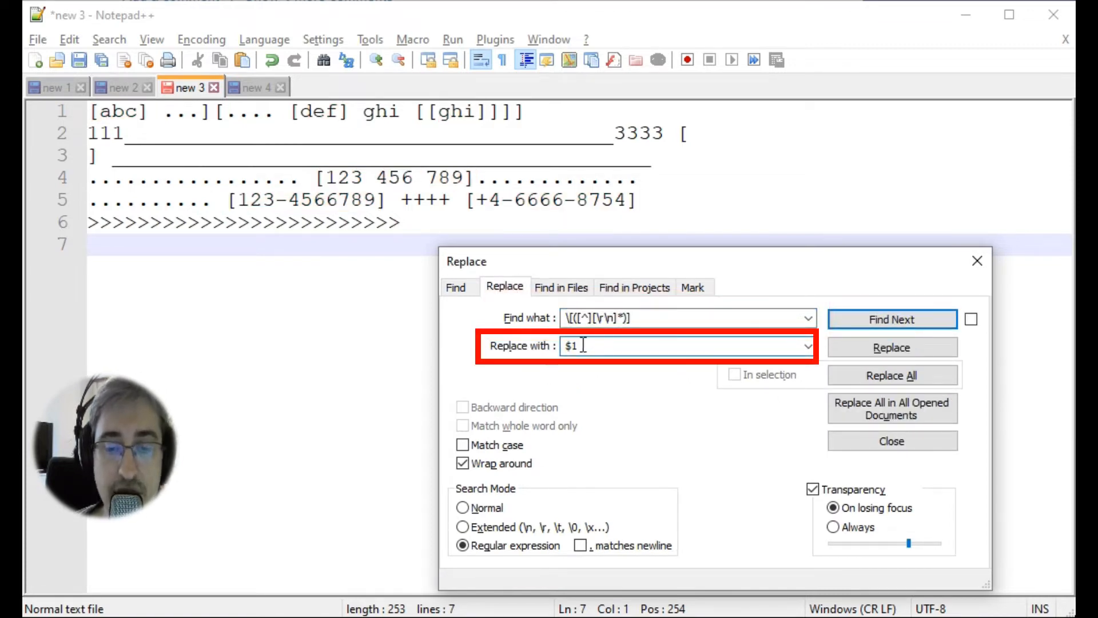
double_click(572, 346)
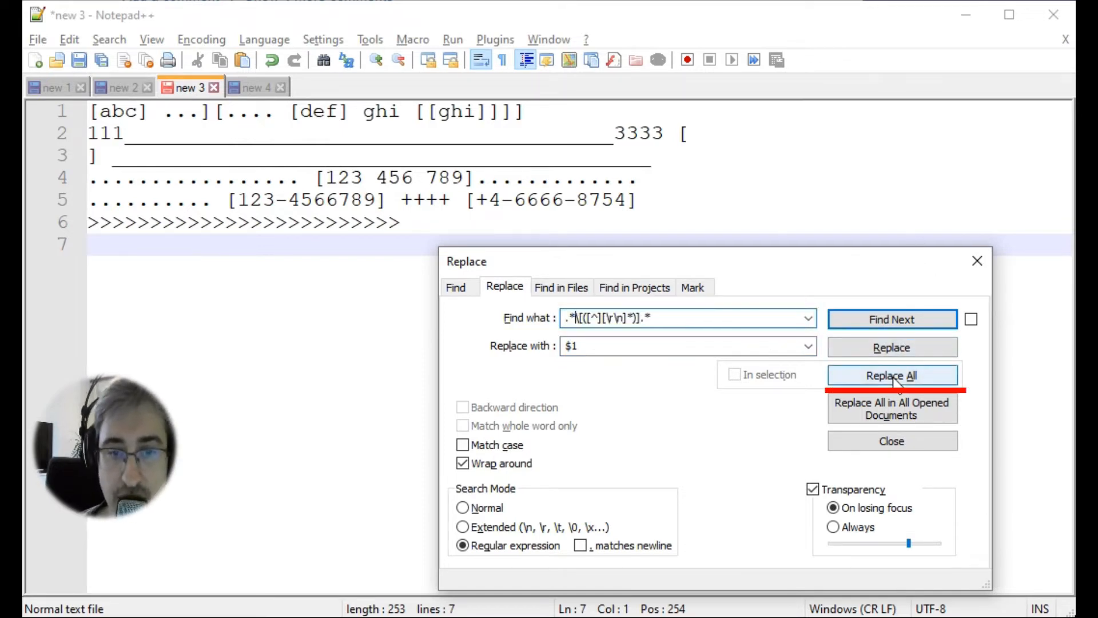
left_click(891, 375)
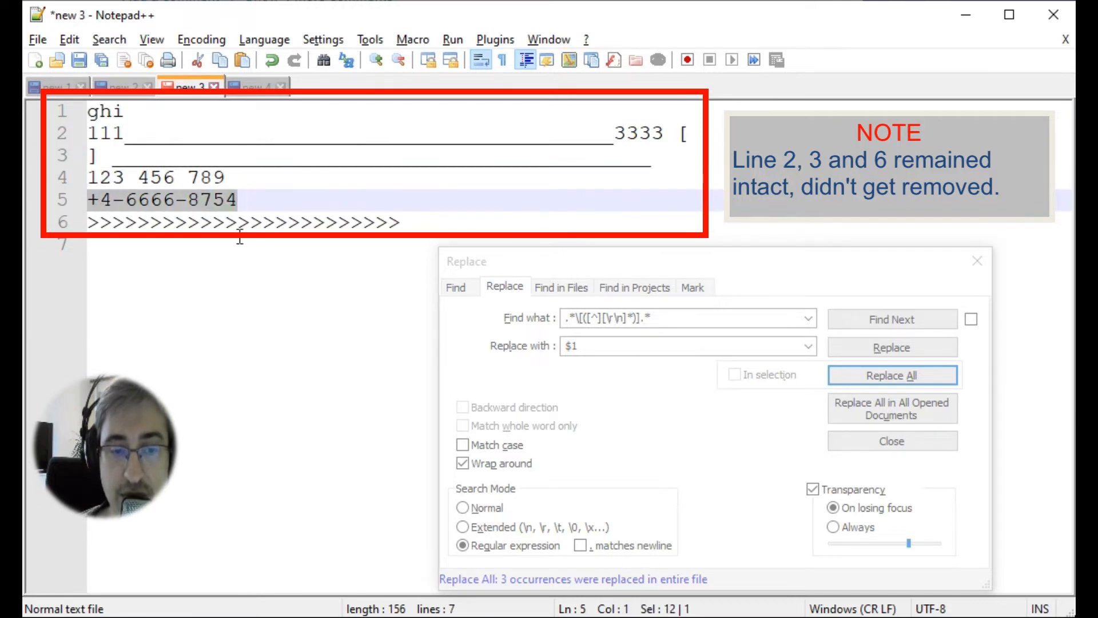
left_click(154, 112)
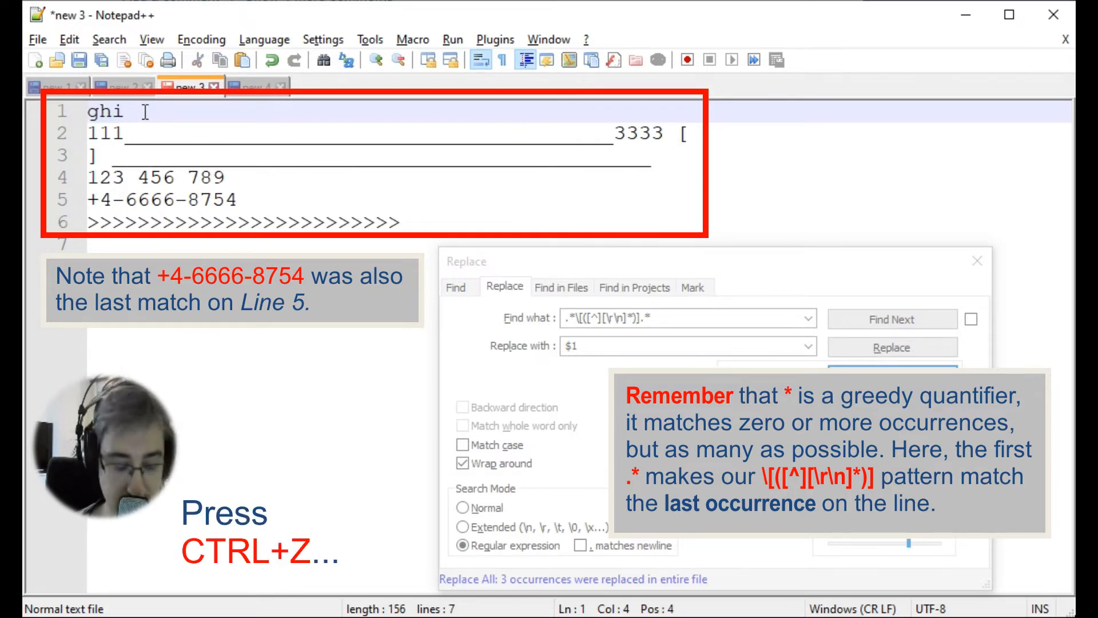
key("ctrl+z")
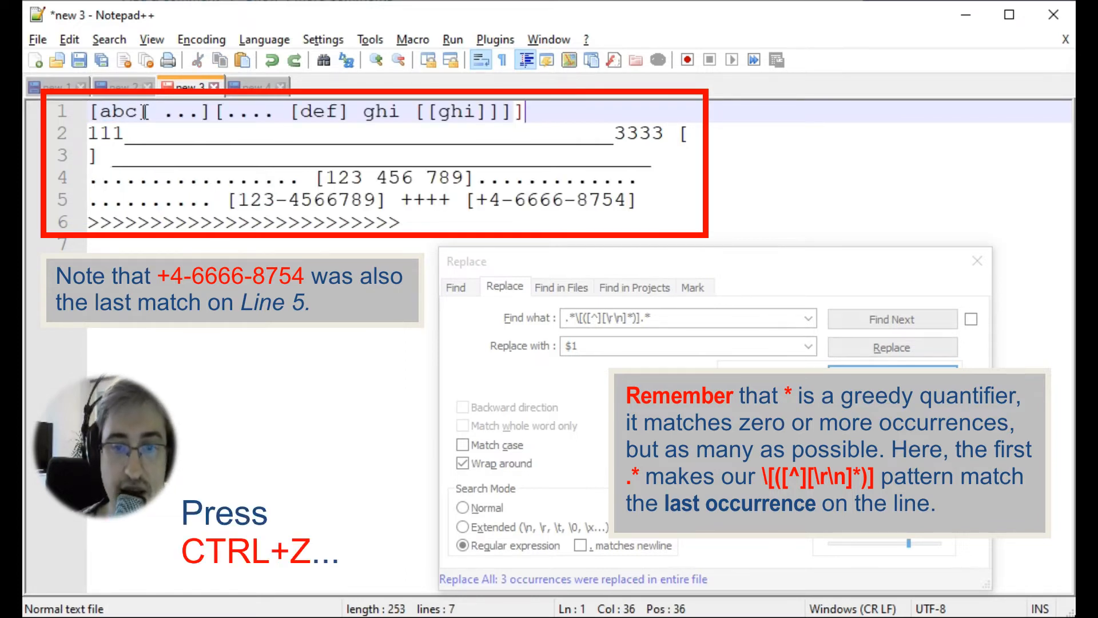
key("ctrl+z")
type("?")
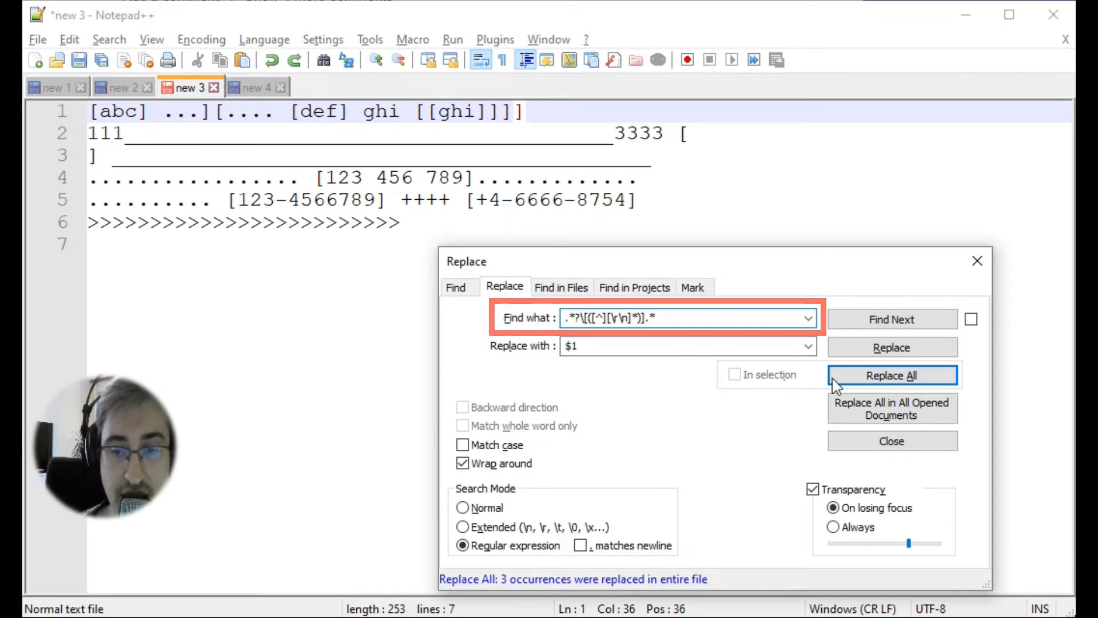
left_click(892, 376)
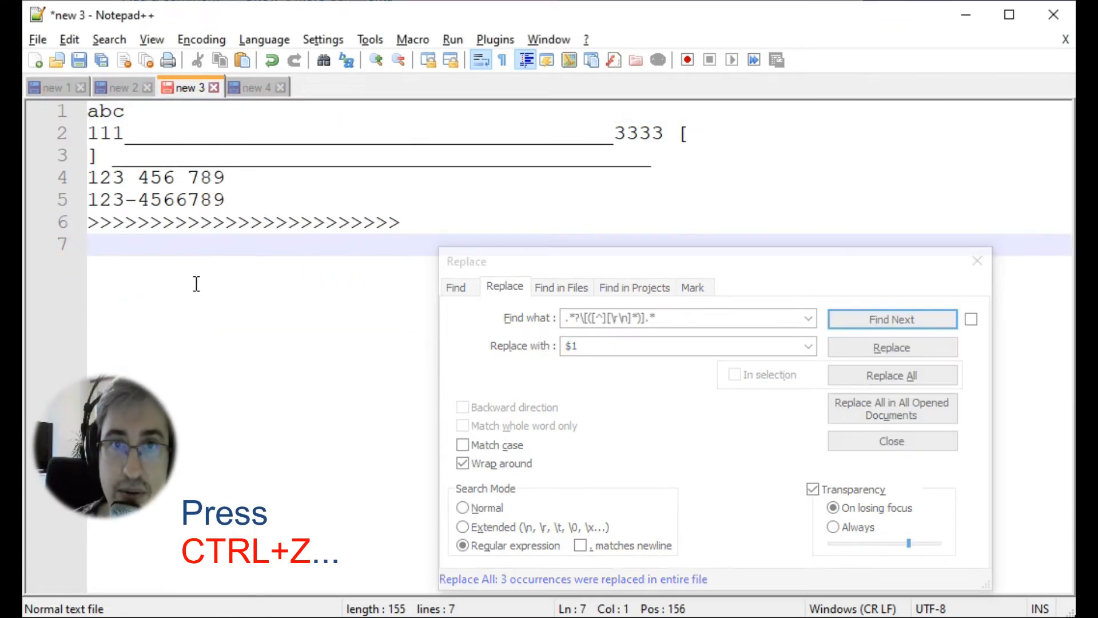
Undo to restore the text and set Find what to \[([^][\r\n]*)]|. with '. matches newline' ticked.
key("ctrl+z")
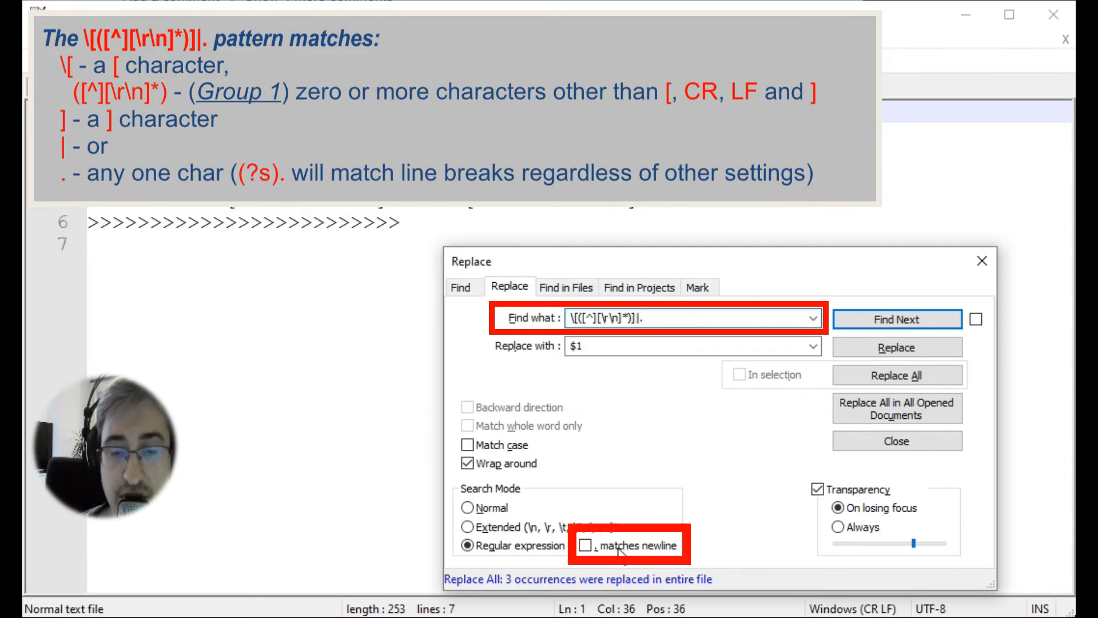
left_click(590, 545)
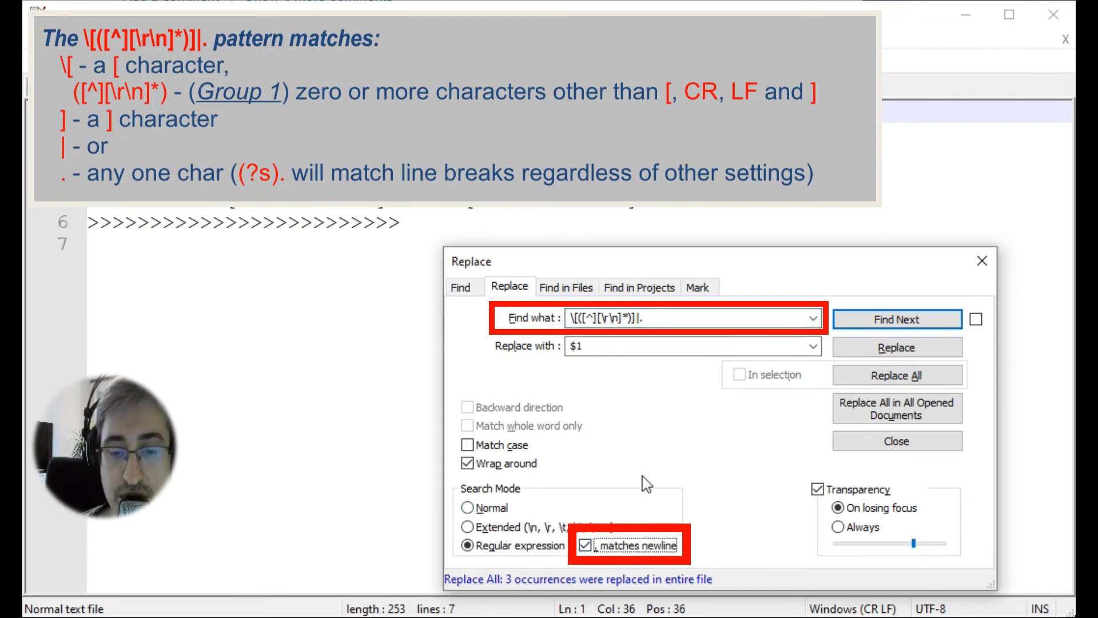
mouse_move(672, 441)
type("(?1")
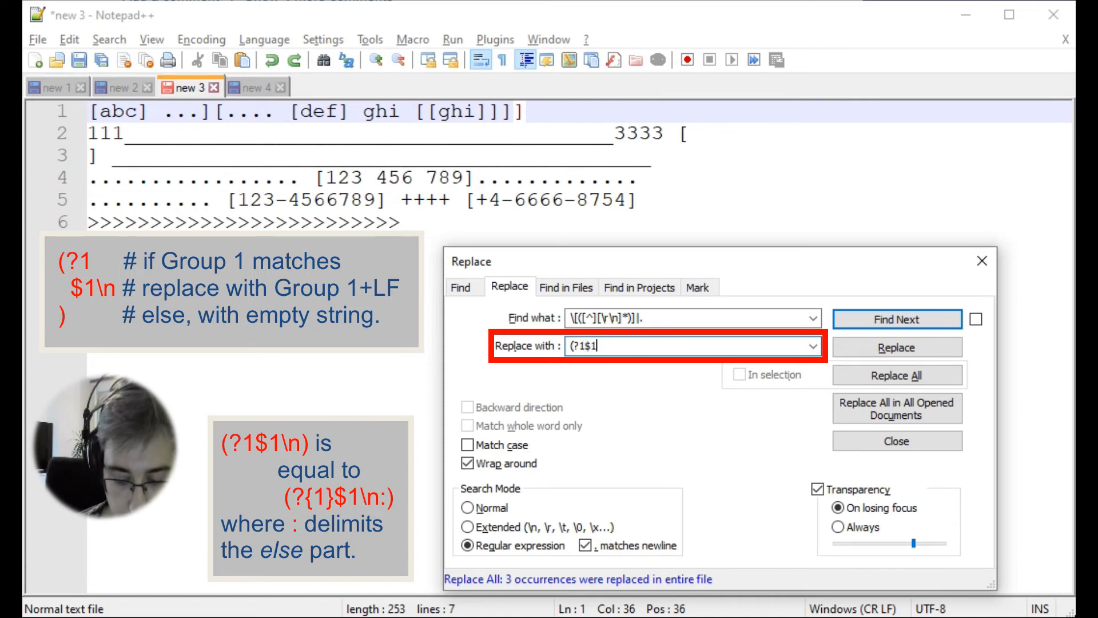
Replace All with (?1$1\n), leaving abc, def, ghi and the three numbers one per line.
type("\\n)")
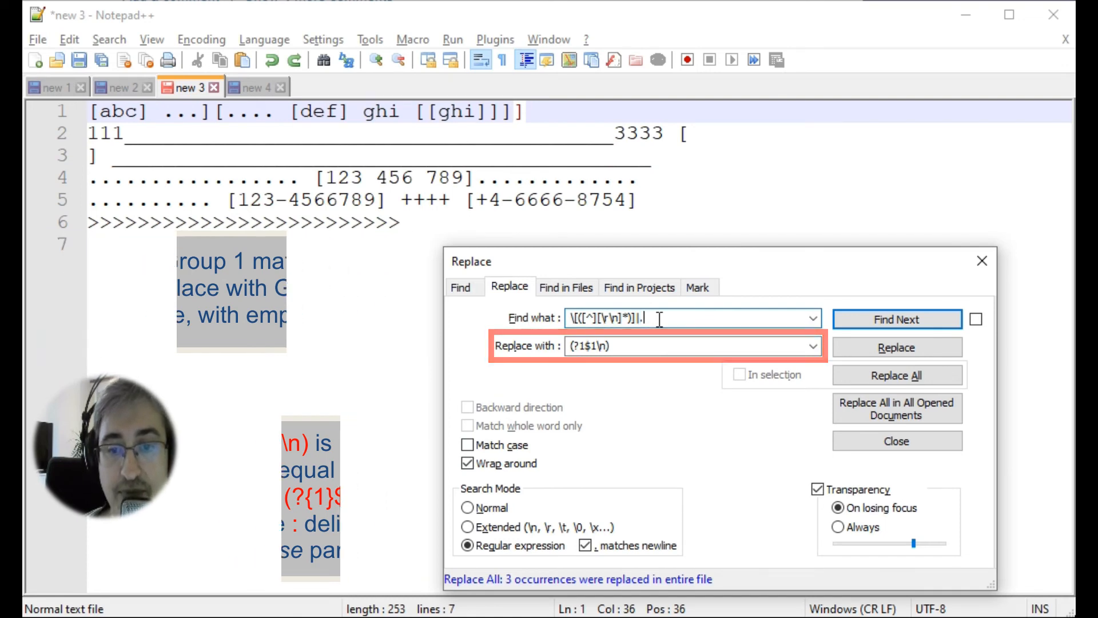
left_click(897, 375)
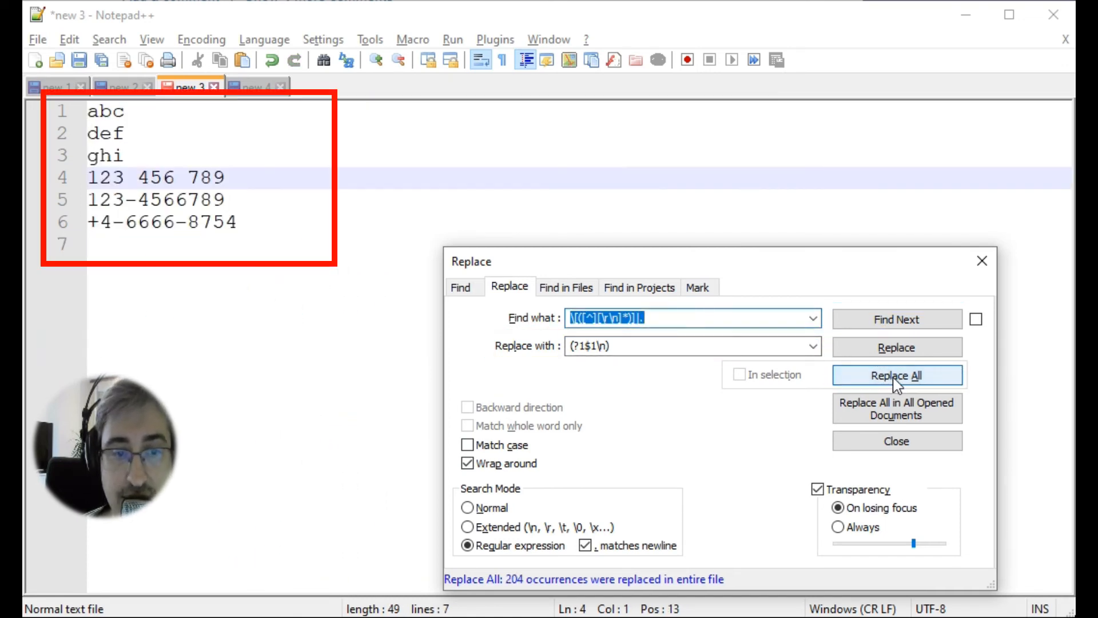